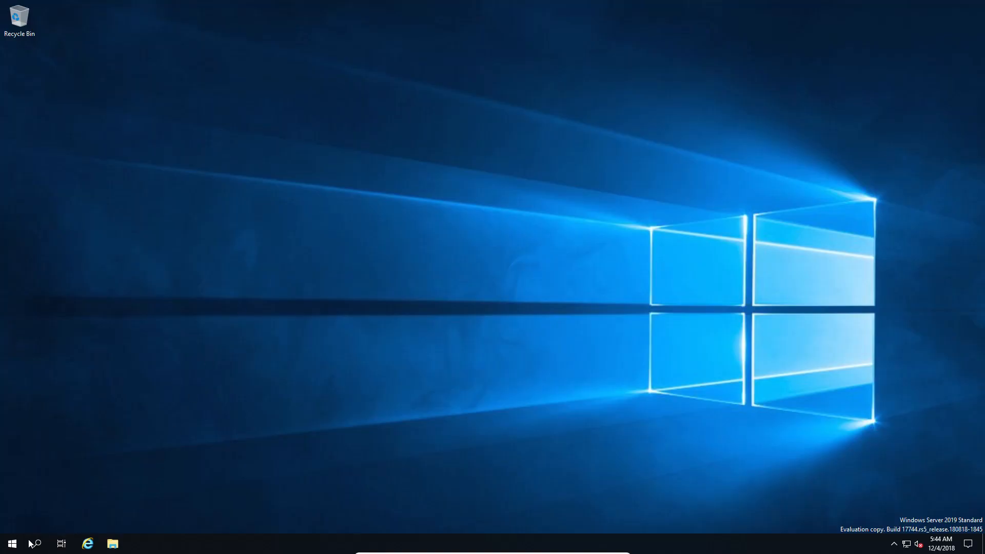
Launch Windows PowerShell and run choco, getting a 'term not recognized' error
{"action": "left_click", "coordinate": [12, 543]}
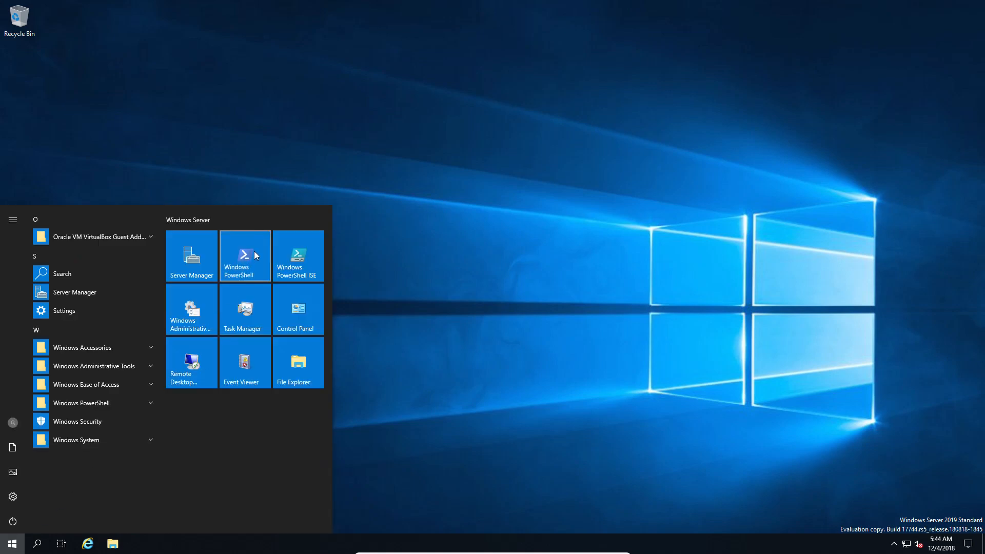
{"action": "left_click", "coordinate": [244, 255]}
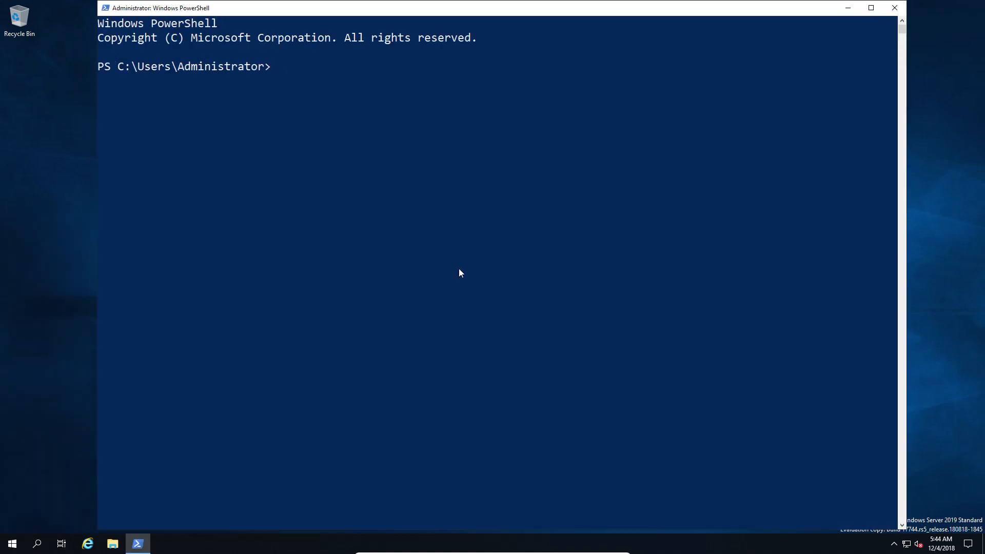
{"action": "type", "text": "choc"}
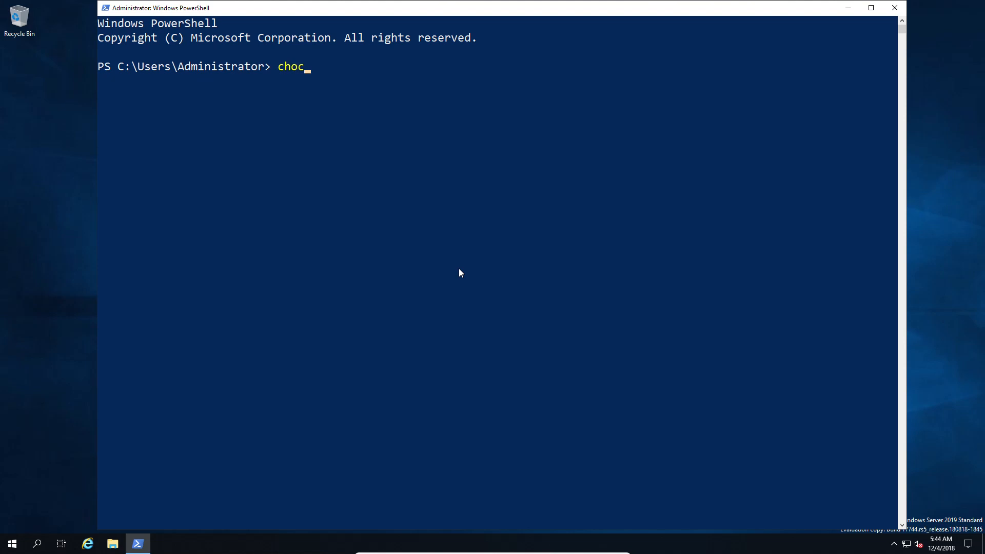
{"action": "type", "text": "o"}
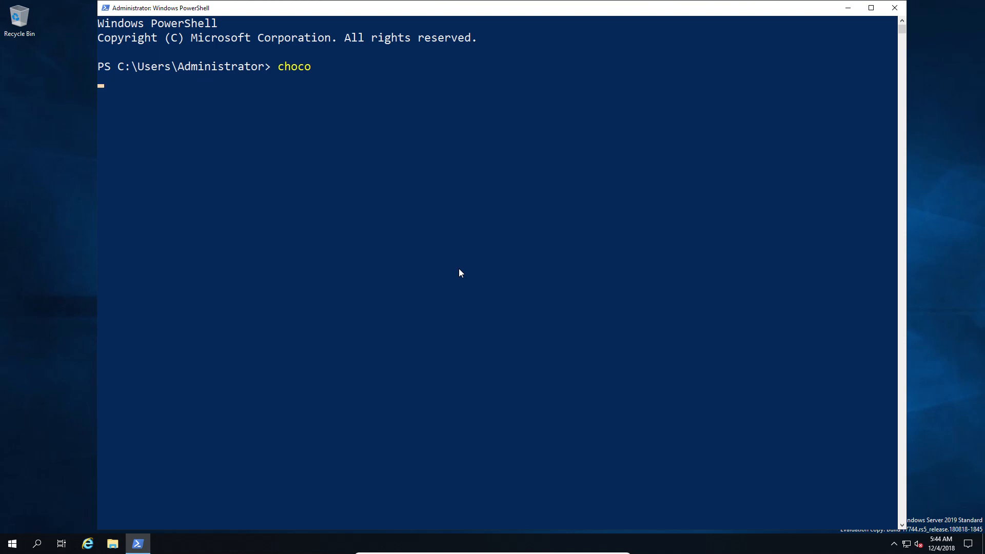
{"action": "key", "text": "Enter"}
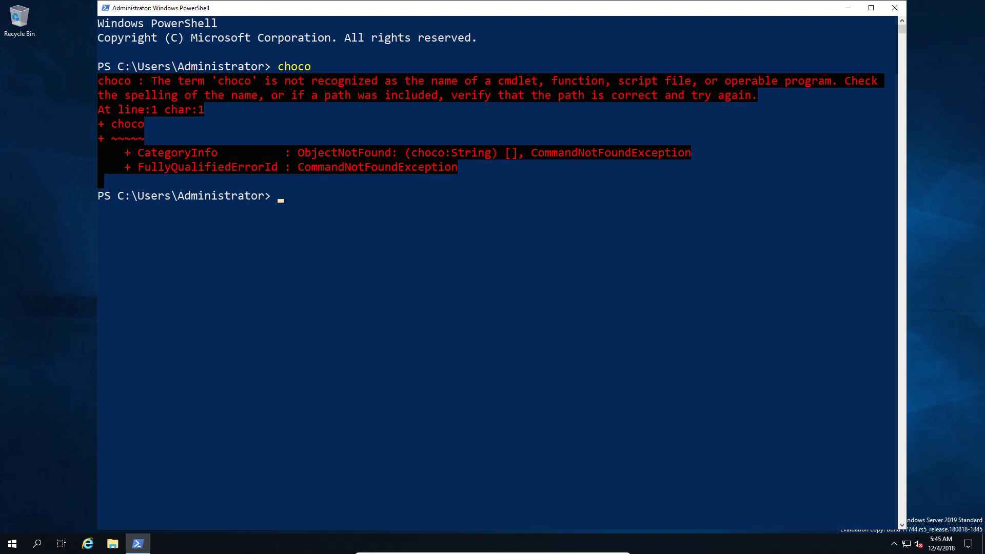
Run the chocolatey.org install.ps1 script with execution policy bypassed, then confirm choco reports Chocolatey v0.10.11
{"action": "type", "text": "Set-ExecutionPolicy Bypass -Scope Process -Force; iex ((New-Object System.Net.WebClient).DownloadString('https://chocolatey.org/install.ps1'))"}
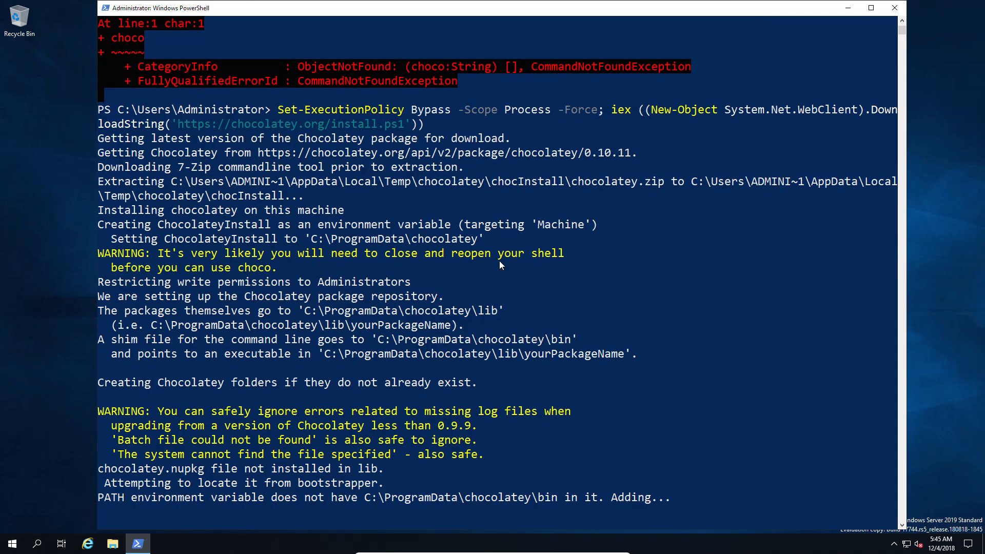
{"action": "scroll", "scroll_direction": "down", "scroll_amount": 3}
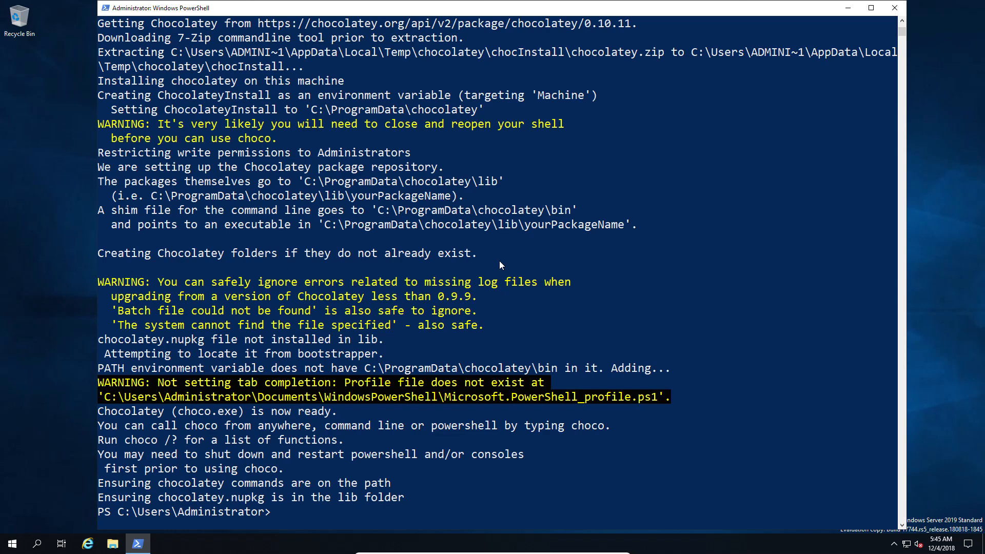
{"action": "type", "text": "choco"}
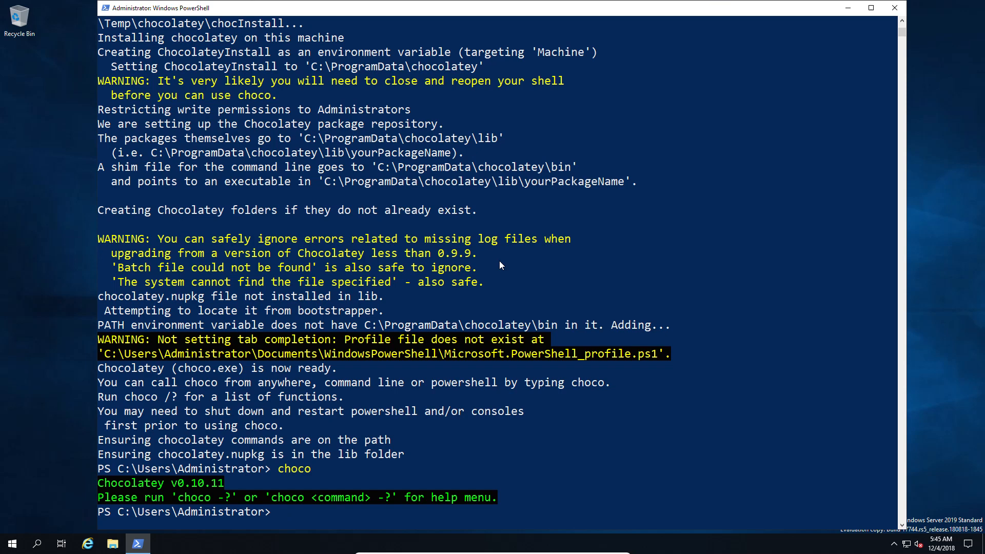
{"action": "type", "text": "clear"}
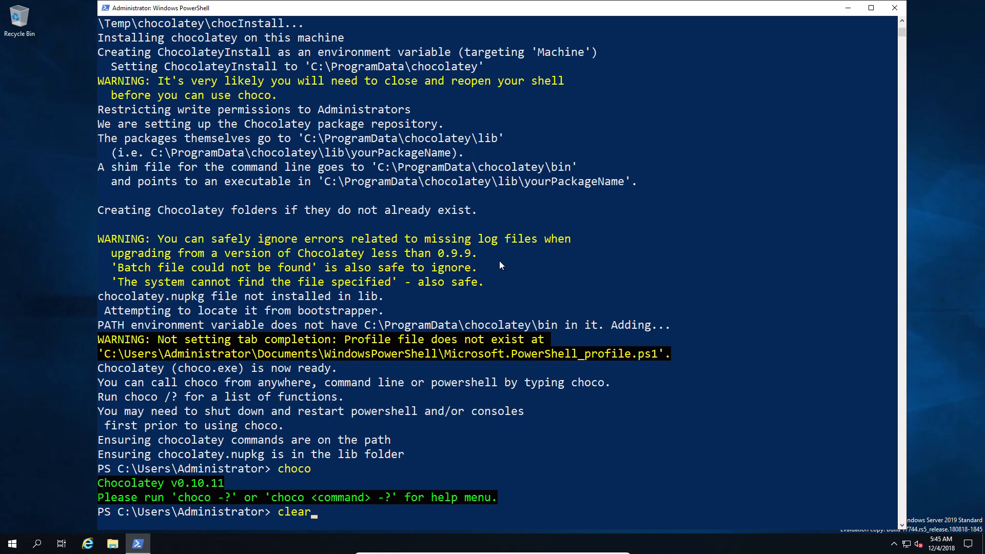
Clear the console and run choco install chocolatey.server
{"action": "key", "text": "Enter"}
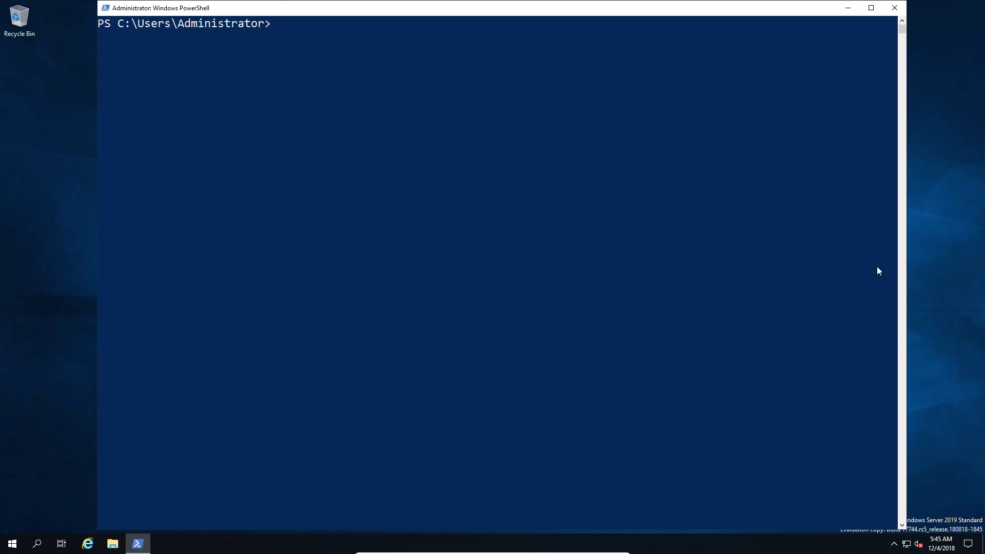
{"action": "mouse_move", "coordinate": [548, 187]}
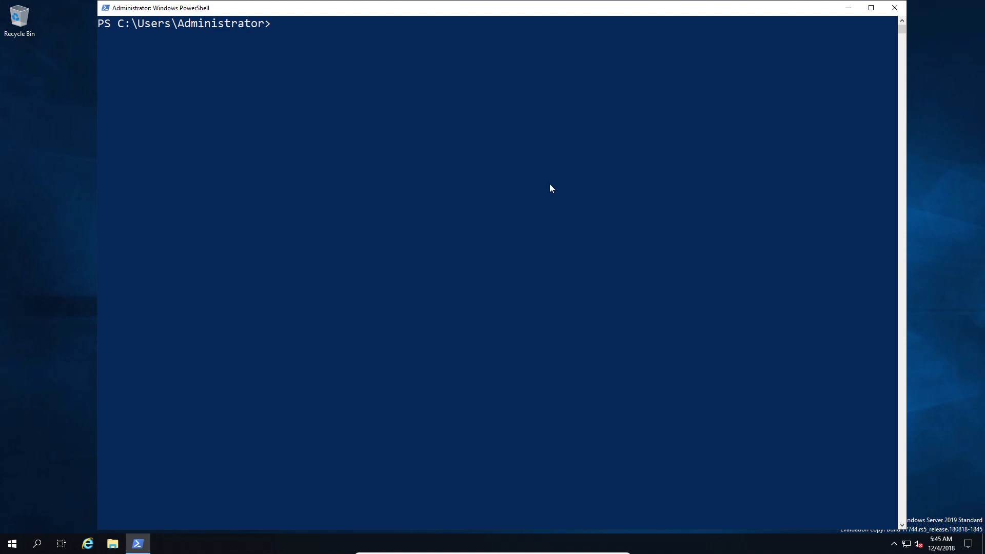
{"action": "type", "text": "choc"}
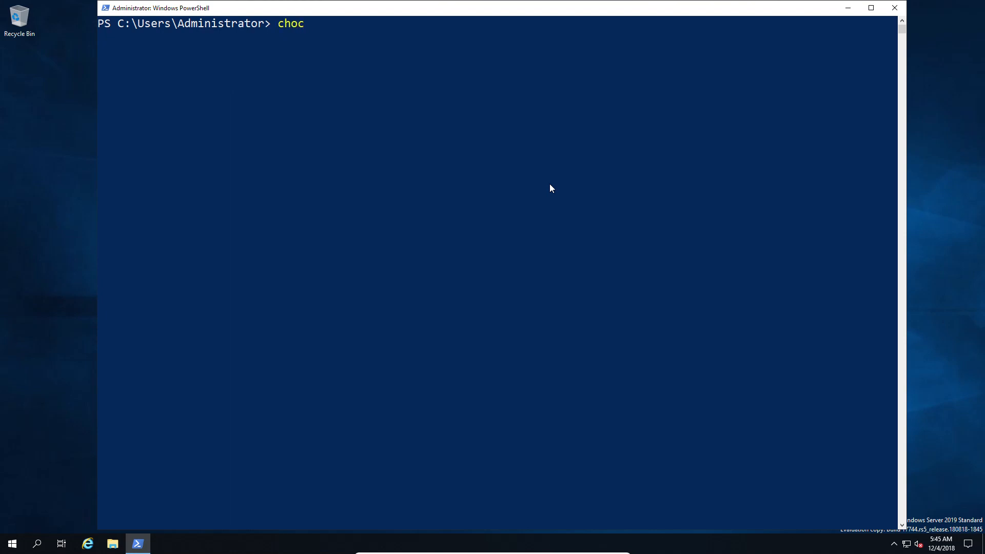
{"action": "type", "text": "o in"}
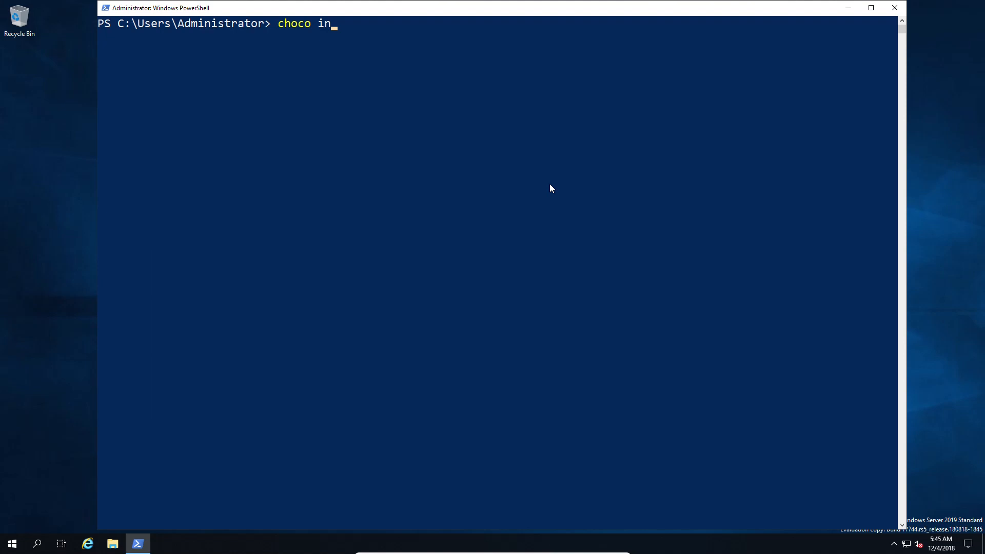
{"action": "type", "text": "stall cho"}
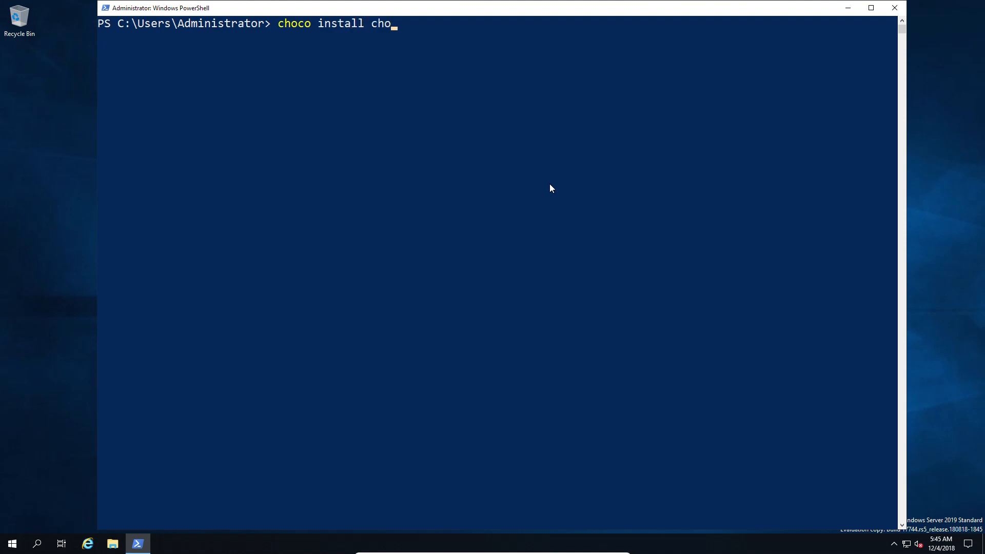
{"action": "type", "text": "colates"}
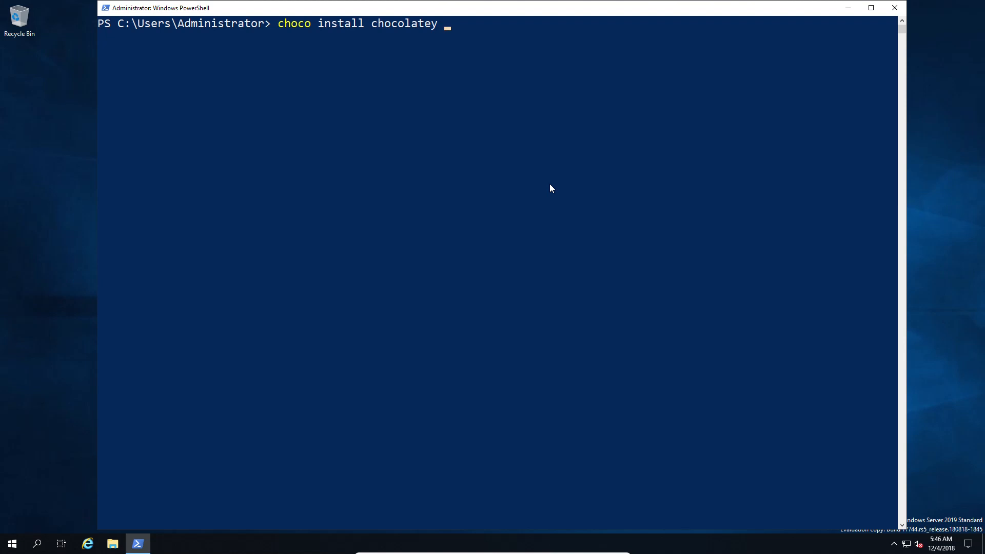
{"action": "type", "text": ".ser"}
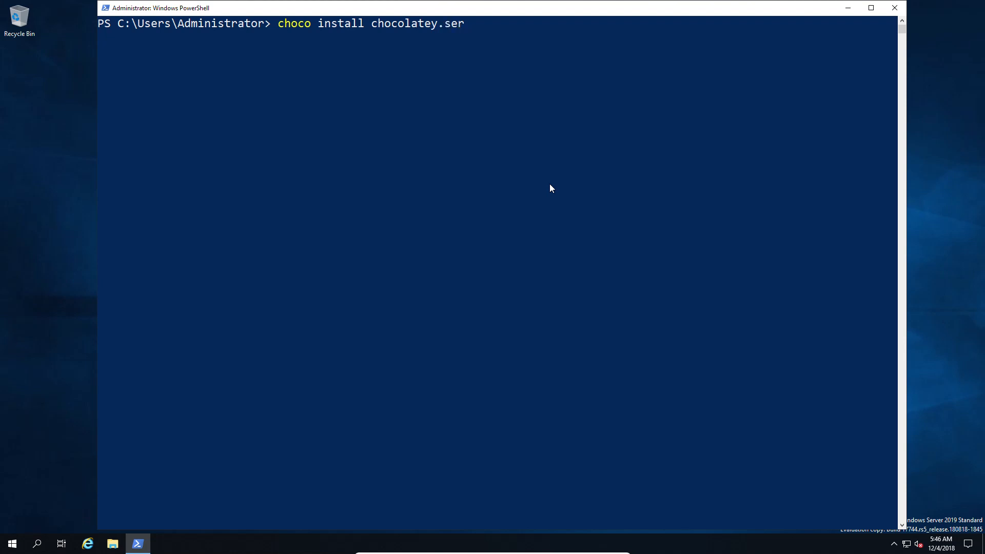
{"action": "key", "text": "Enter"}
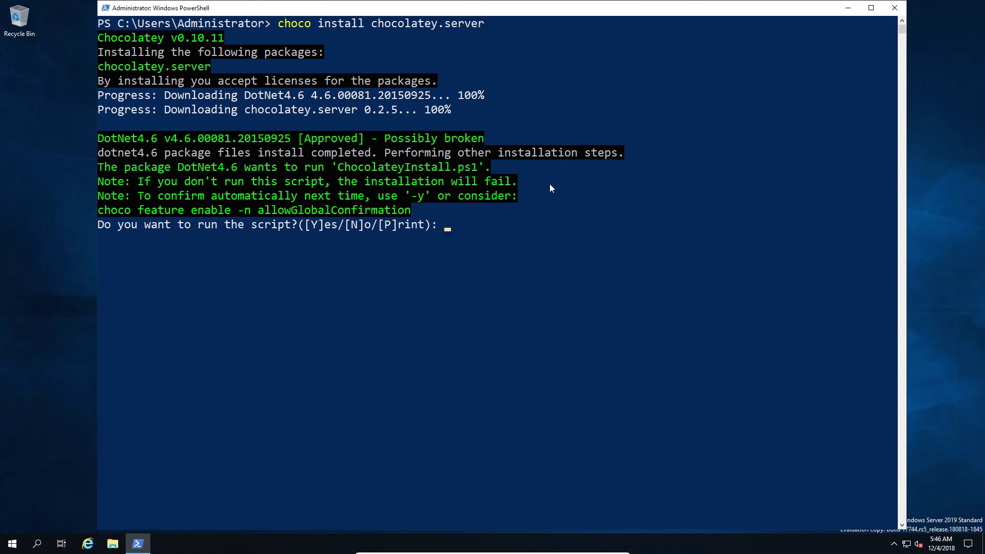
Answer y to the run-script prompts for dotnet4.6 and chocolatey.server
{"action": "type", "text": "y"}
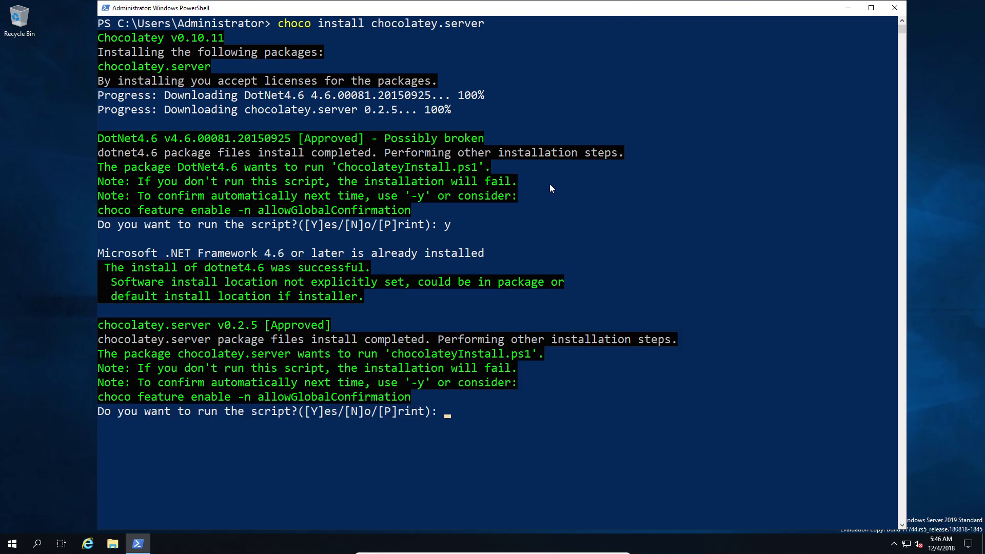
{"action": "type", "text": "y"}
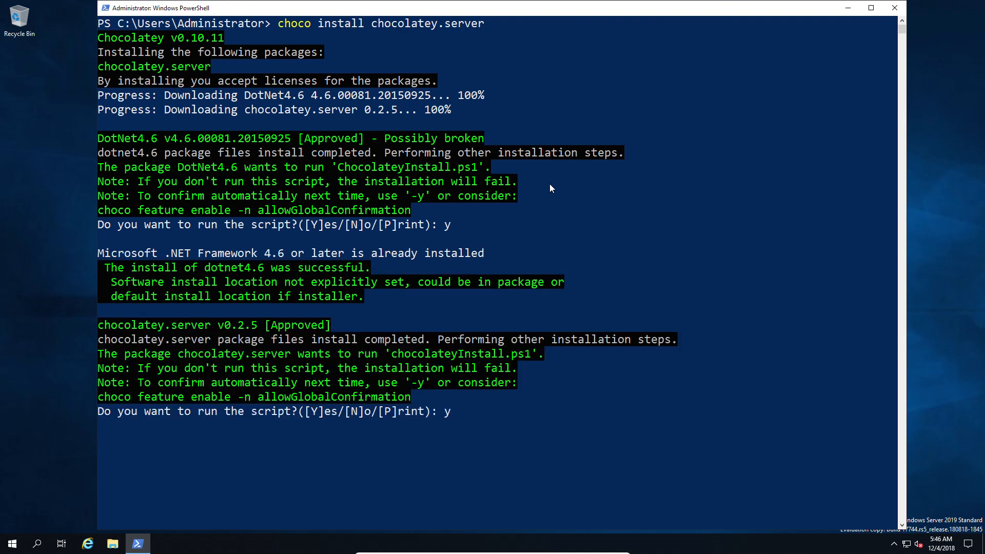
Confirm the install so the ChocolateyServer site, app pool and folder permissions get set up
{"action": "key", "text": "Enter"}
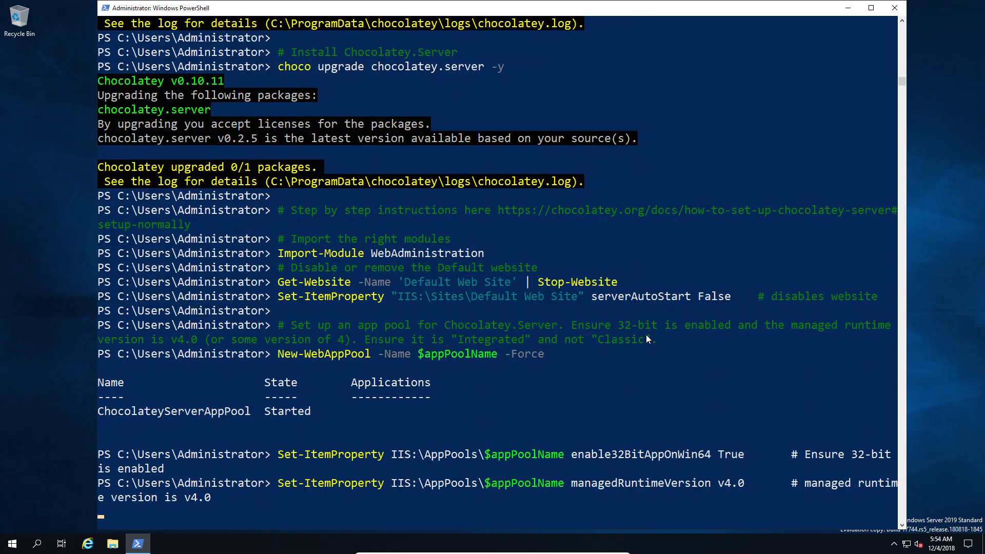
{"action": "scroll", "scroll_direction": "down", "scroll_amount": 3}
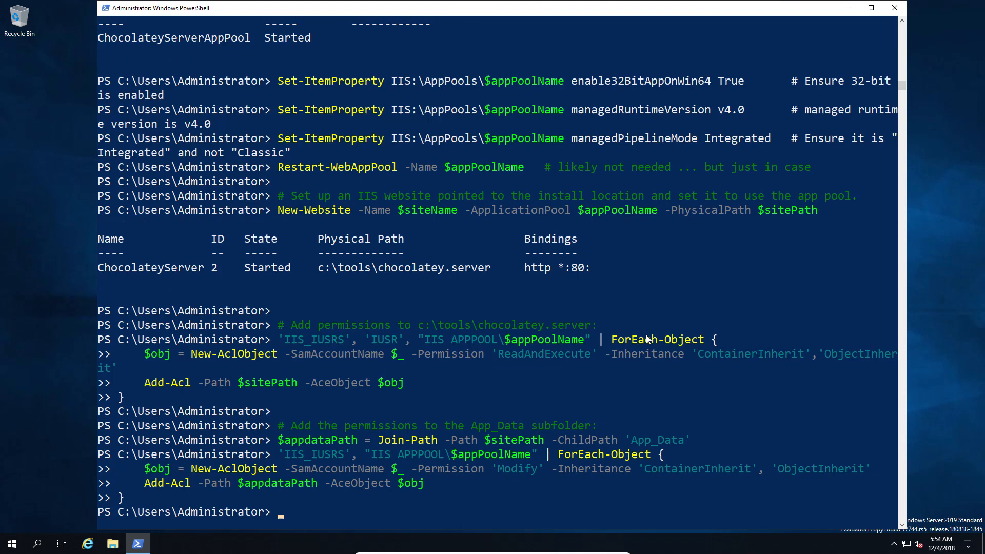
{"action": "mouse_move", "coordinate": [174, 371]}
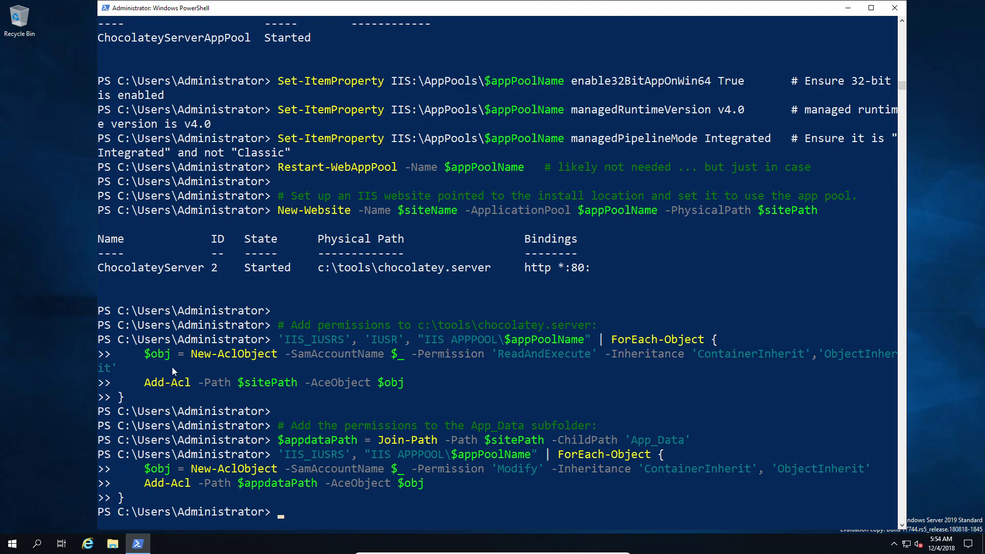
Launch Internet Information Services (IIS) Manager from Administrative Tools
{"action": "left_click", "coordinate": [14, 544]}
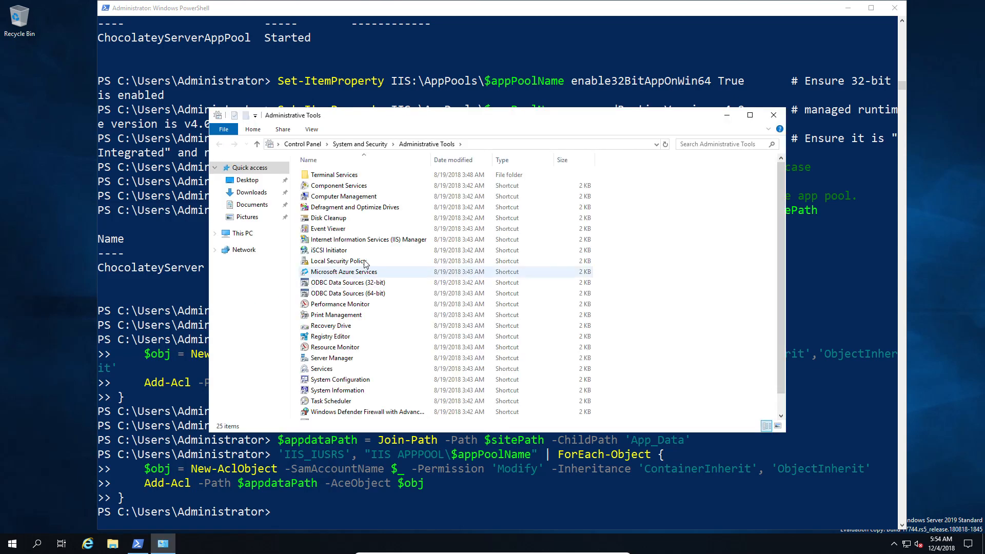
{"action": "left_click", "coordinate": [367, 239]}
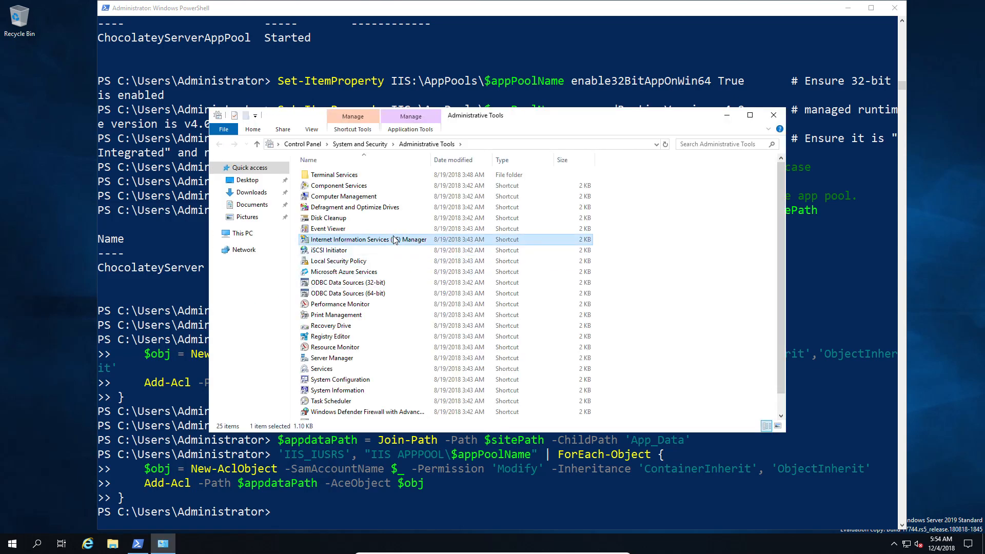
{"action": "double_click", "coordinate": [366, 239]}
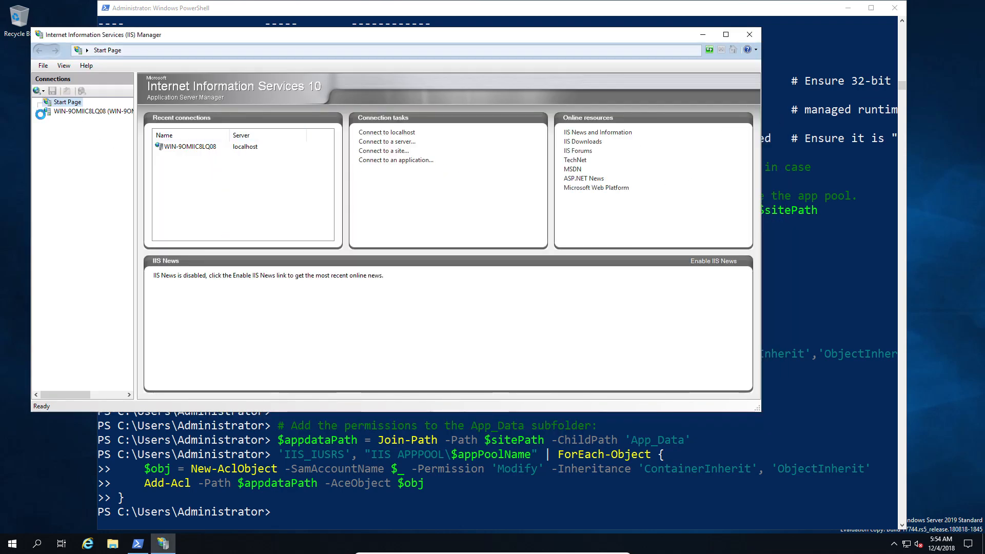
View Application Pools, then select the ChocolateyServer site and expand its App_Data, bin and Content folders
{"action": "left_click", "coordinate": [84, 120]}
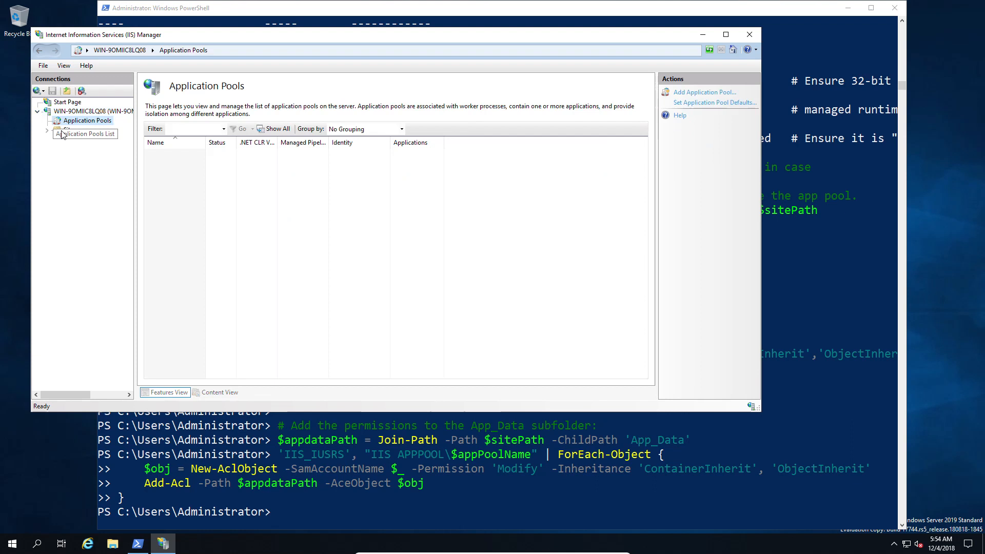
{"action": "left_click", "coordinate": [88, 120]}
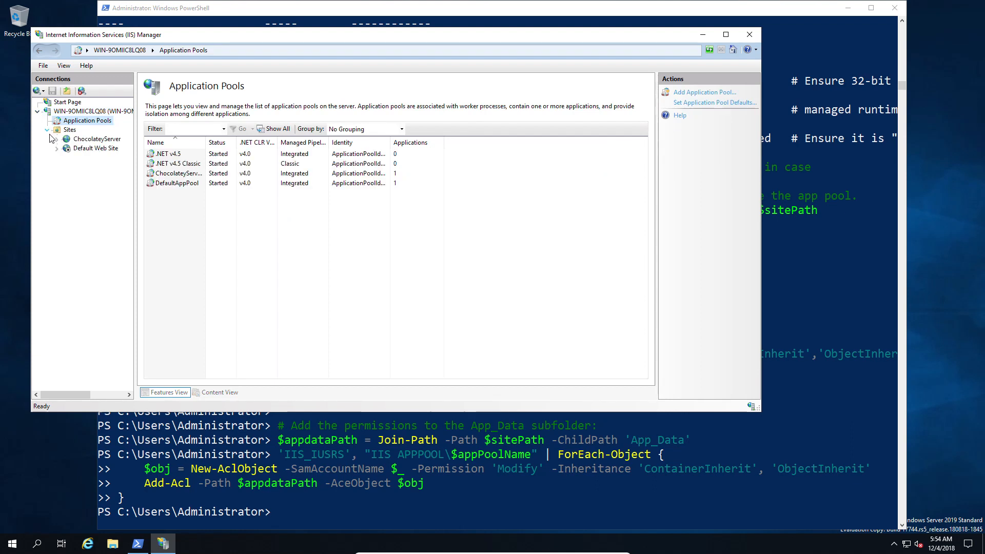
{"action": "left_click", "coordinate": [97, 138]}
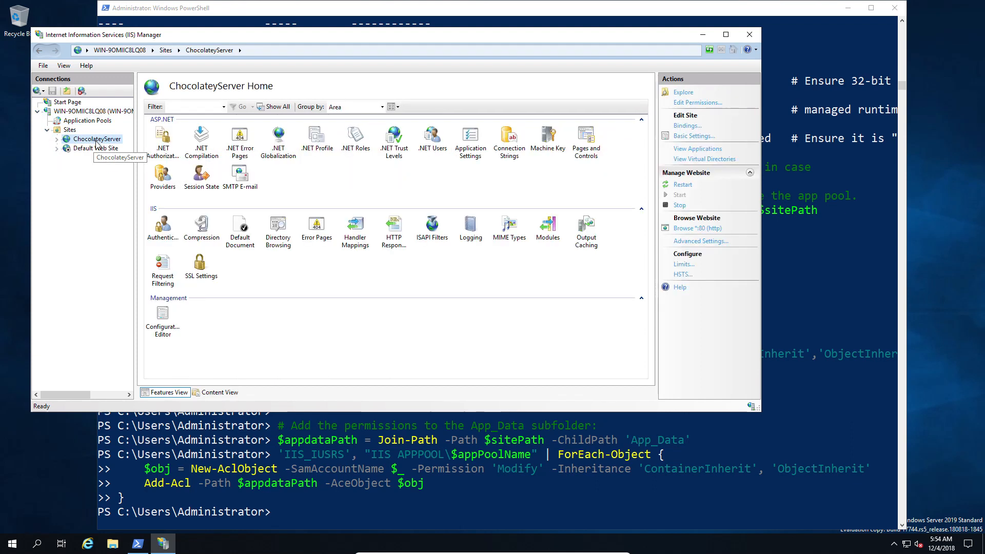
{"action": "left_click", "coordinate": [55, 140]}
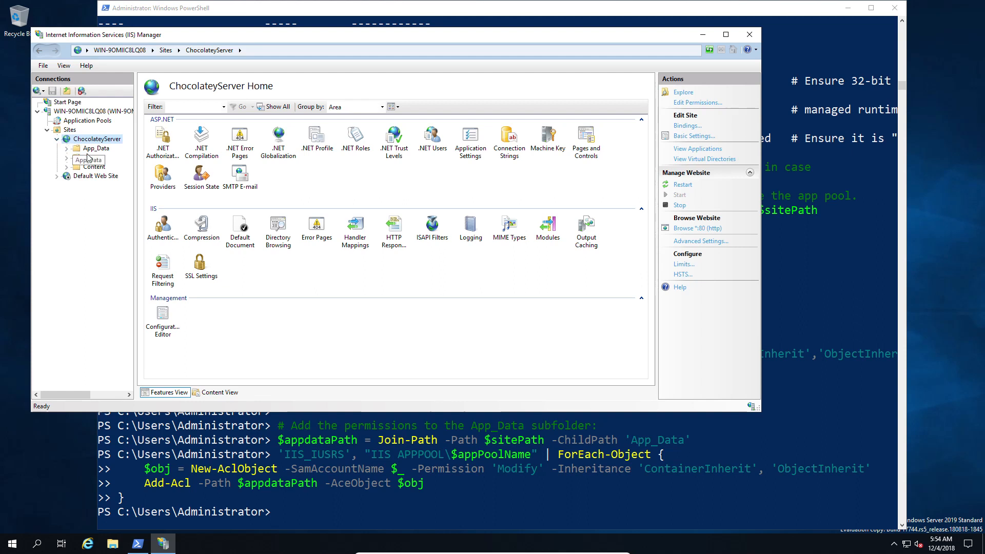
{"action": "right_click", "coordinate": [99, 139]}
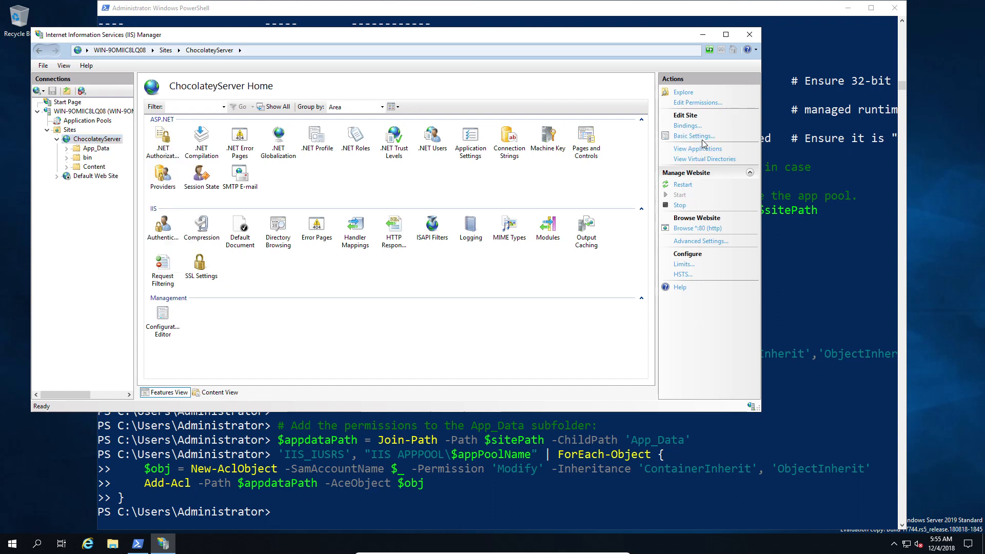
{"action": "left_click", "coordinate": [693, 135]}
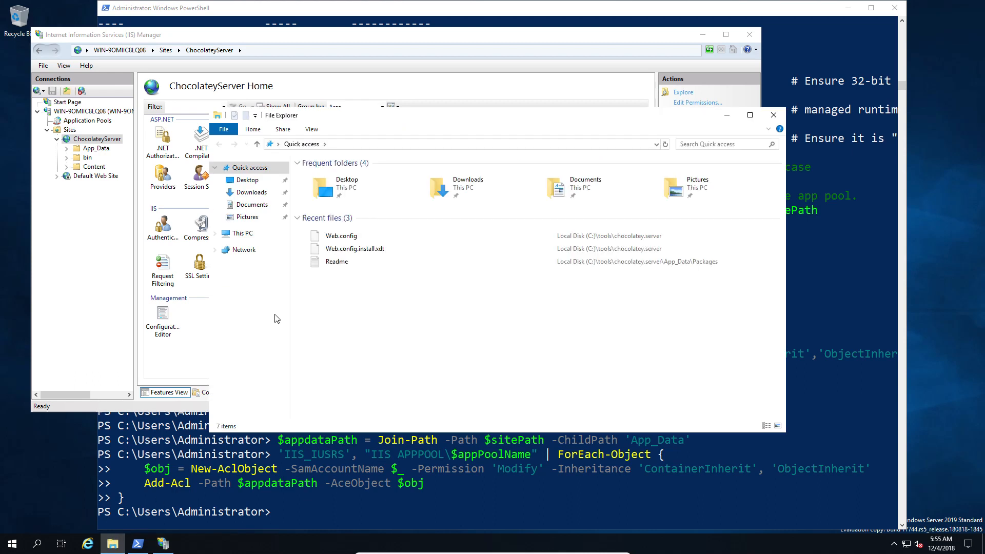
{"action": "left_click", "coordinate": [242, 233]}
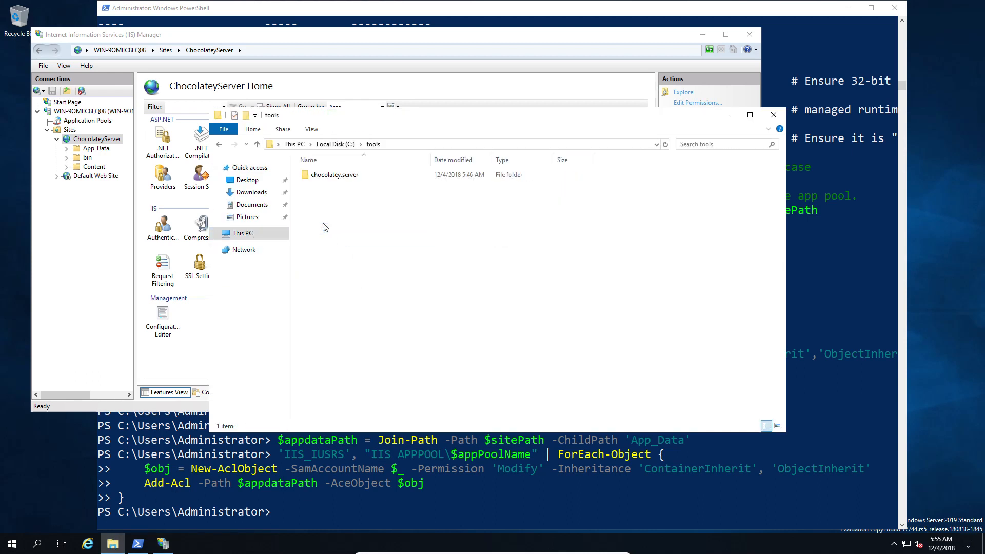
{"action": "double_click", "coordinate": [333, 175]}
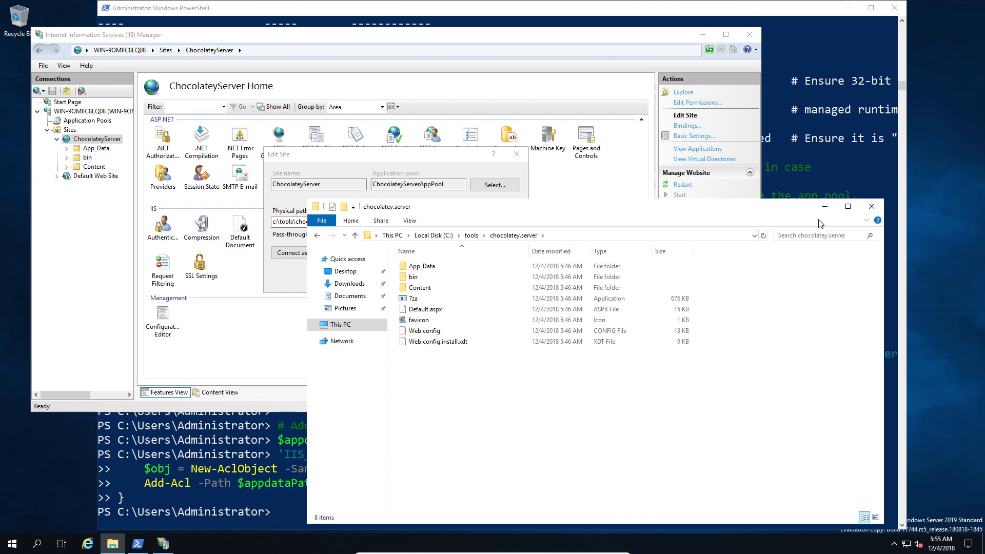
{"action": "left_click", "coordinate": [871, 206]}
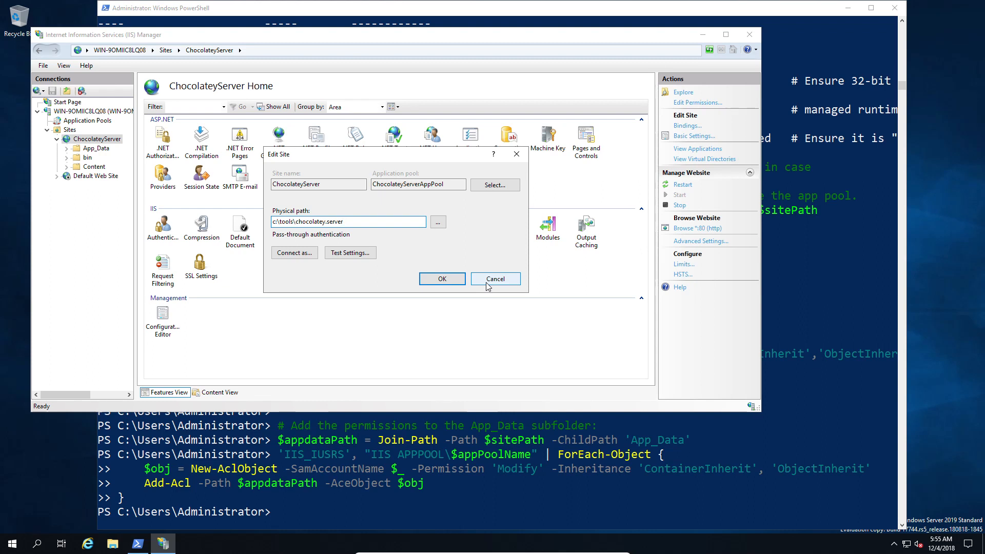
{"action": "left_click", "coordinate": [495, 279]}
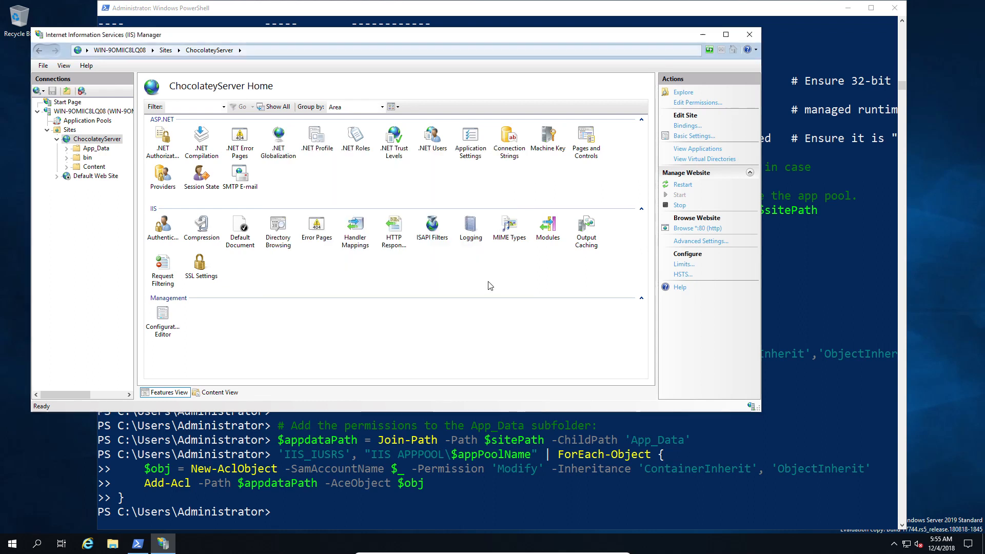
Browse to C:\tools\chocolatey.server and open Web.config
{"action": "left_click", "coordinate": [113, 543]}
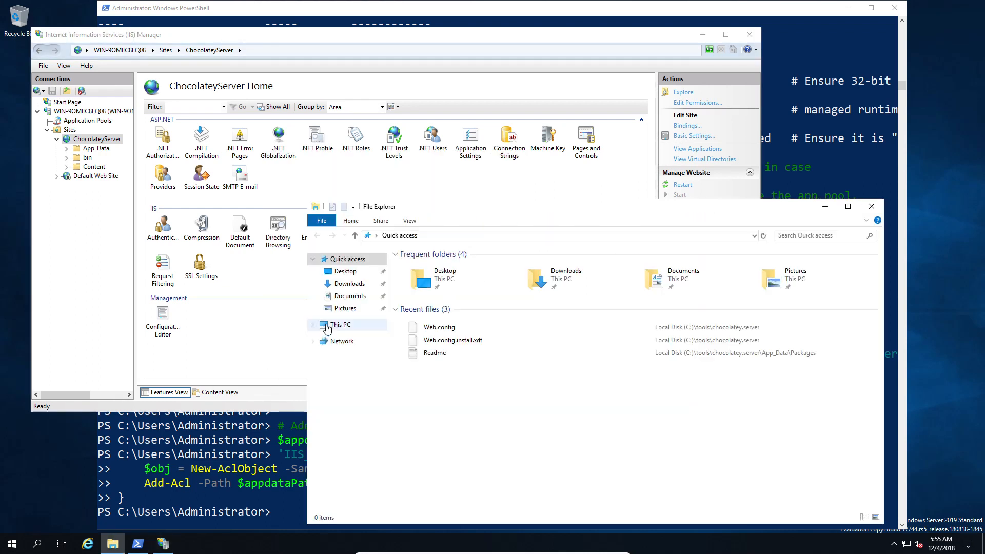
{"action": "left_click", "coordinate": [339, 324]}
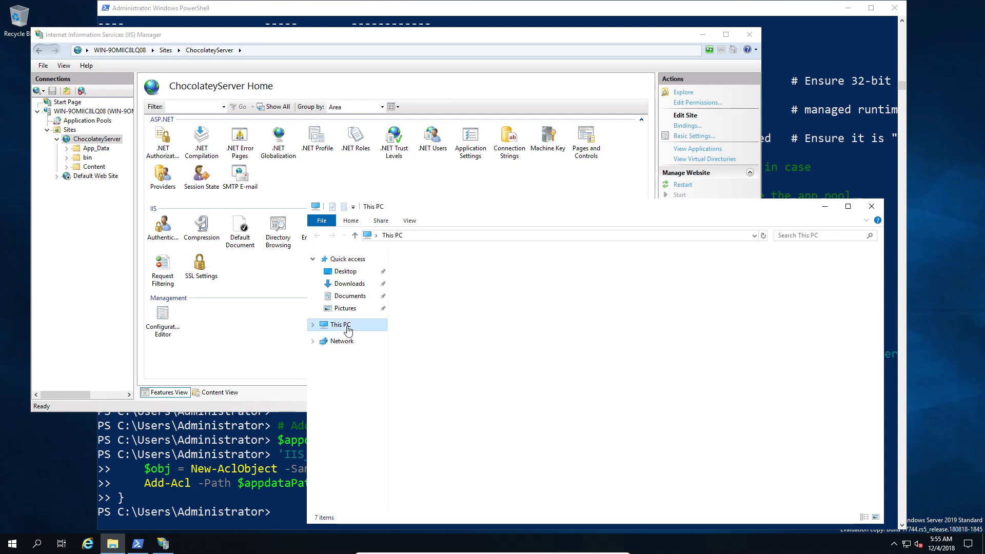
{"action": "double_click", "coordinate": [340, 324]}
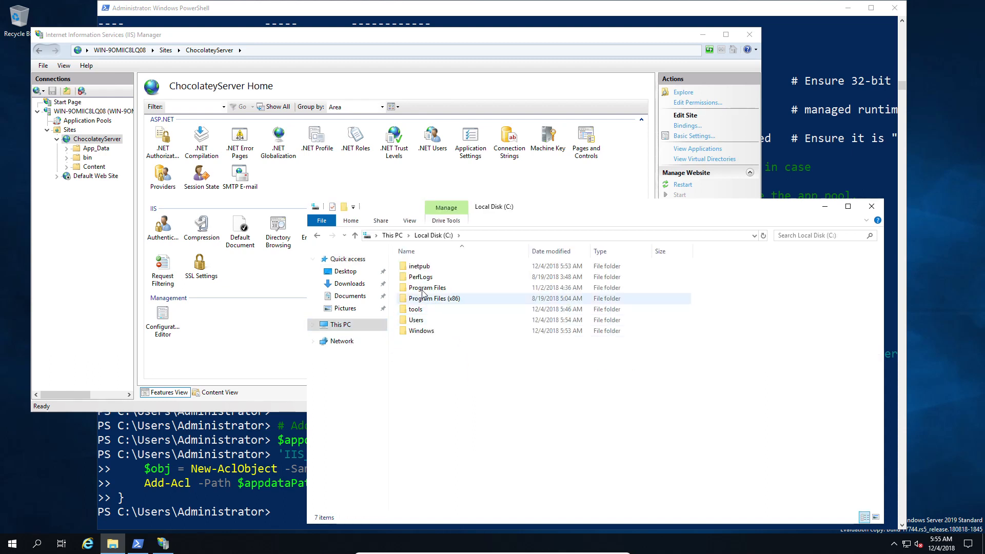
{"action": "double_click", "coordinate": [414, 308]}
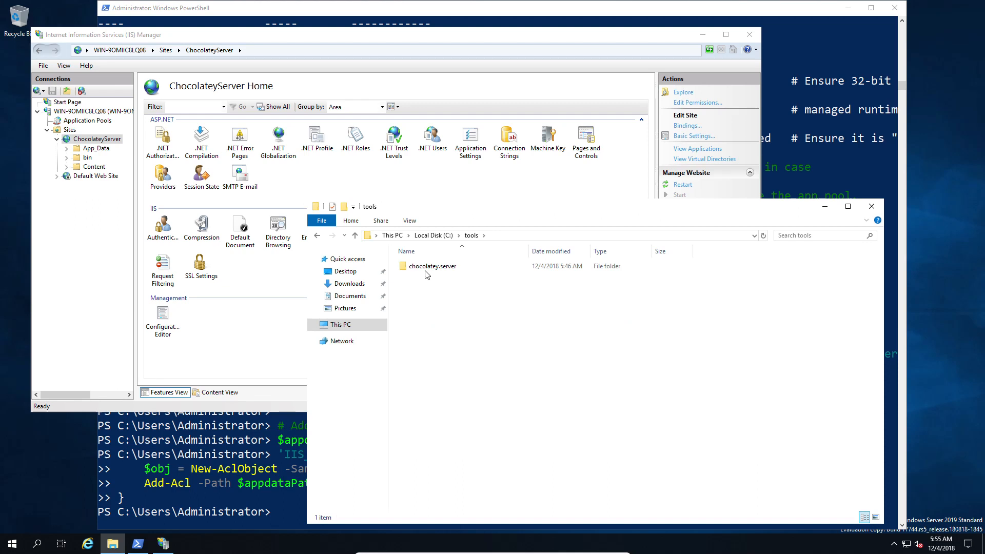
{"action": "double_click", "coordinate": [431, 265]}
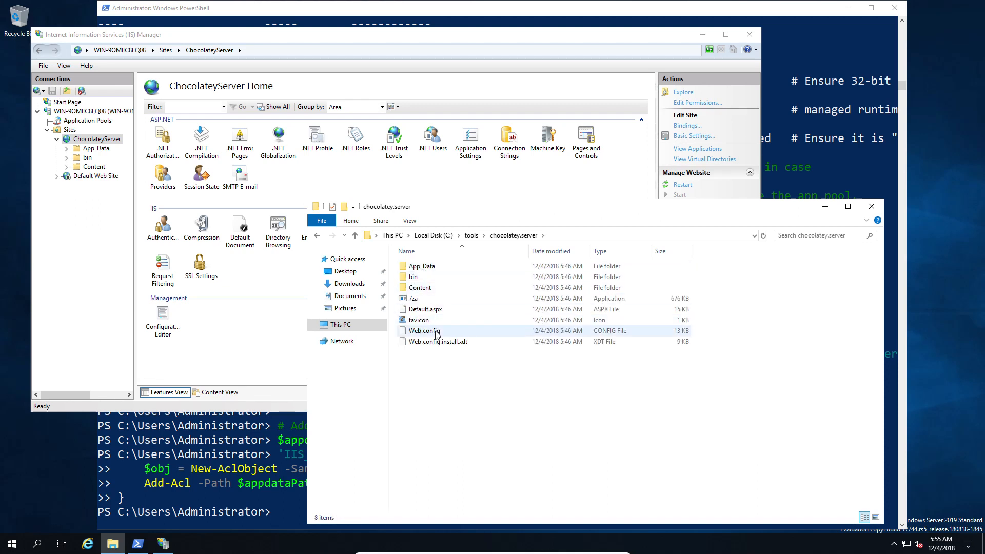
{"action": "double_click", "coordinate": [423, 331]}
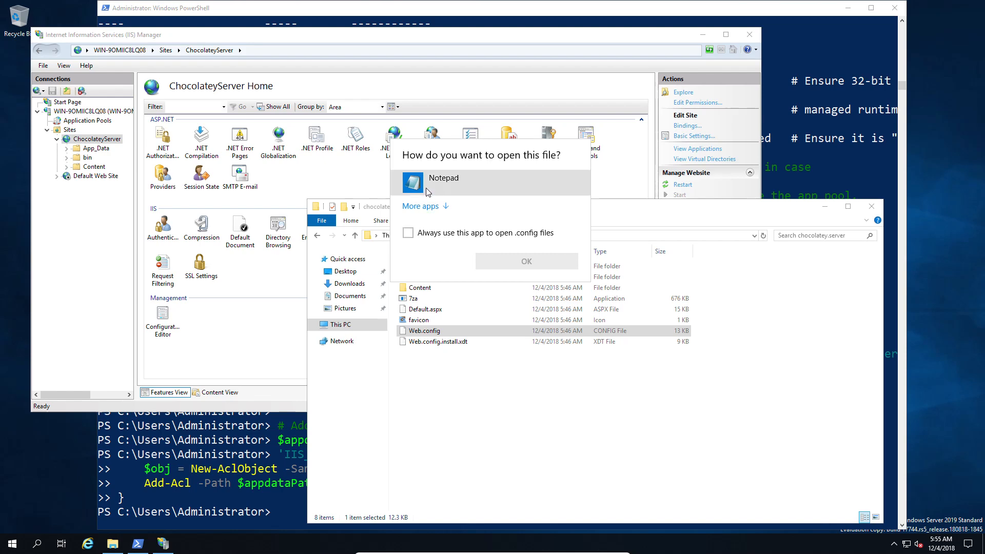
Choose Notepad as the app to open Web.config
{"action": "left_click", "coordinate": [526, 262]}
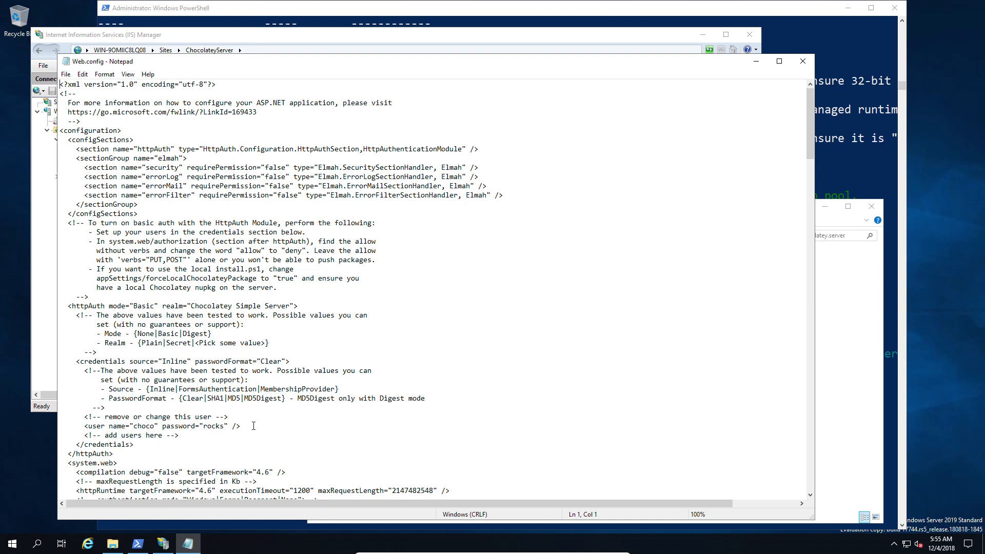
{"action": "scroll", "scroll_direction": "down", "scroll_amount": 3}
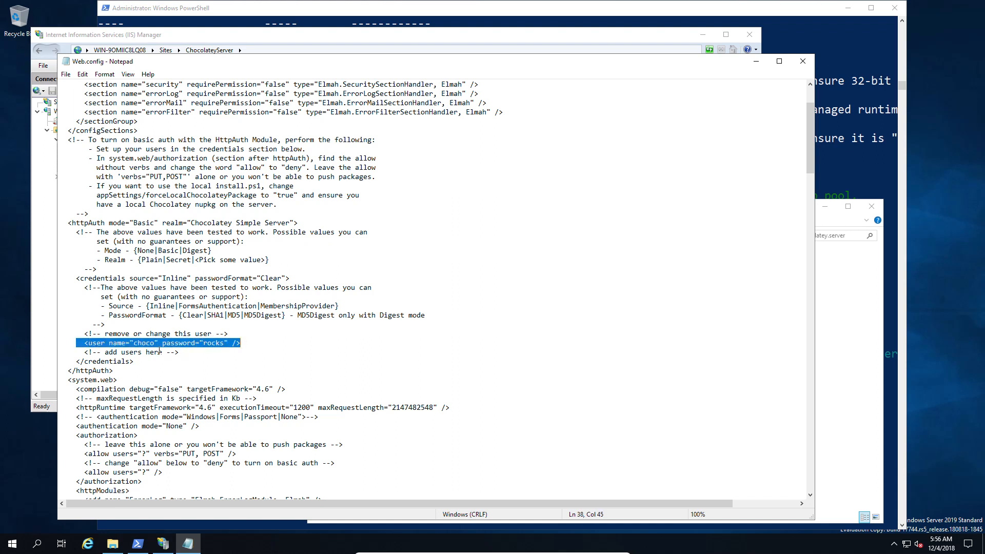
{"action": "mouse_move", "coordinate": [355, 359]}
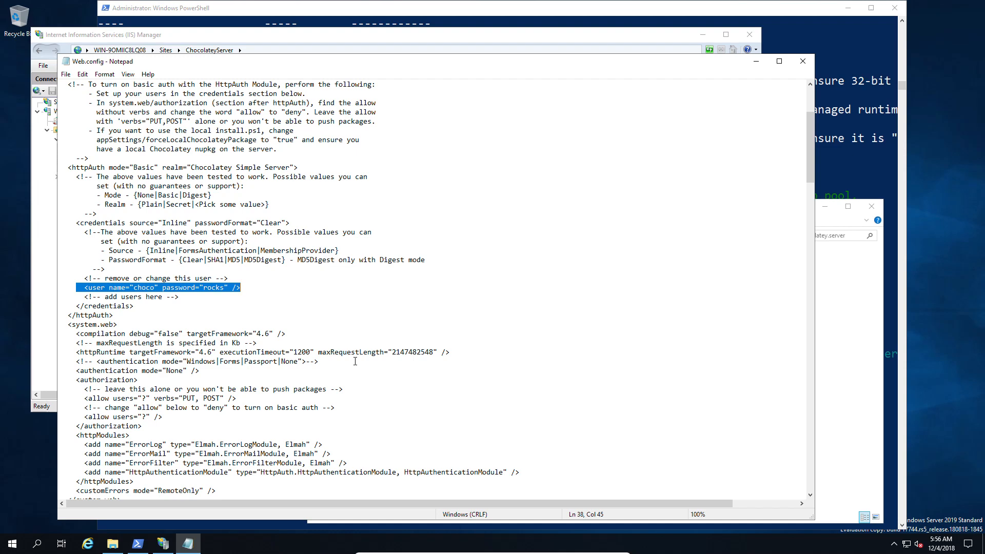
{"action": "scroll", "scroll_direction": "down", "scroll_amount": 3}
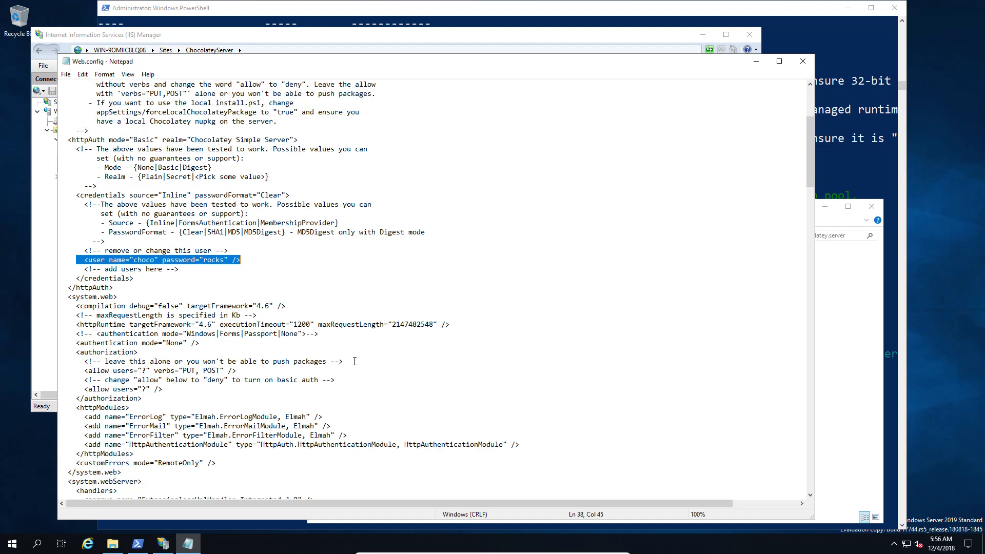
{"action": "scroll", "scroll_direction": "down", "scroll_amount": 3}
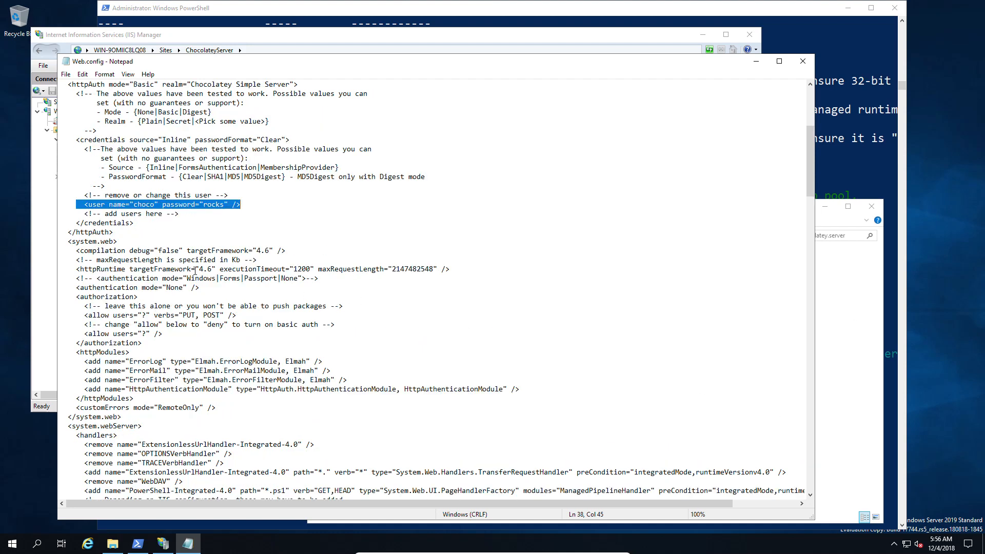
{"action": "scroll", "scroll_direction": "down", "scroll_amount": 3}
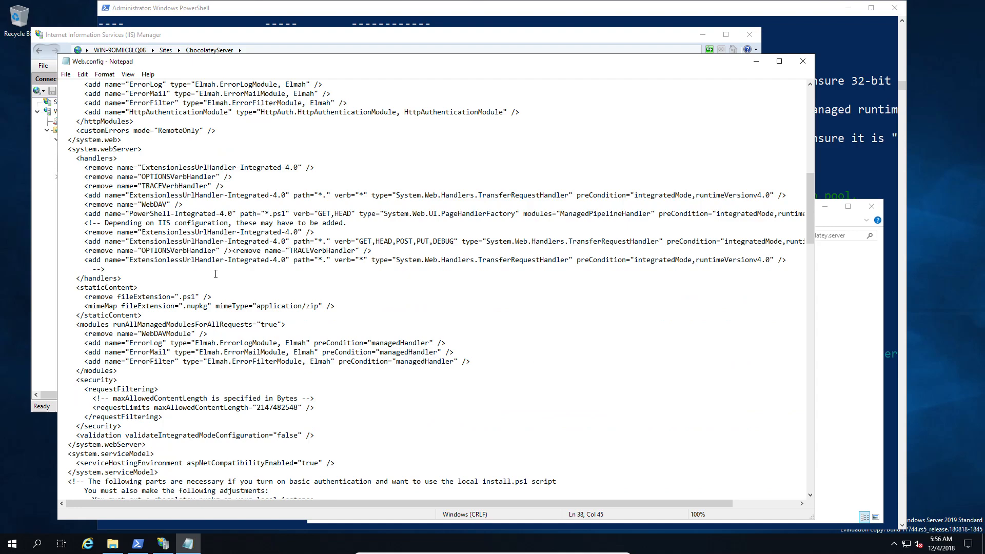
{"action": "scroll", "scroll_direction": "down", "scroll_amount": 3}
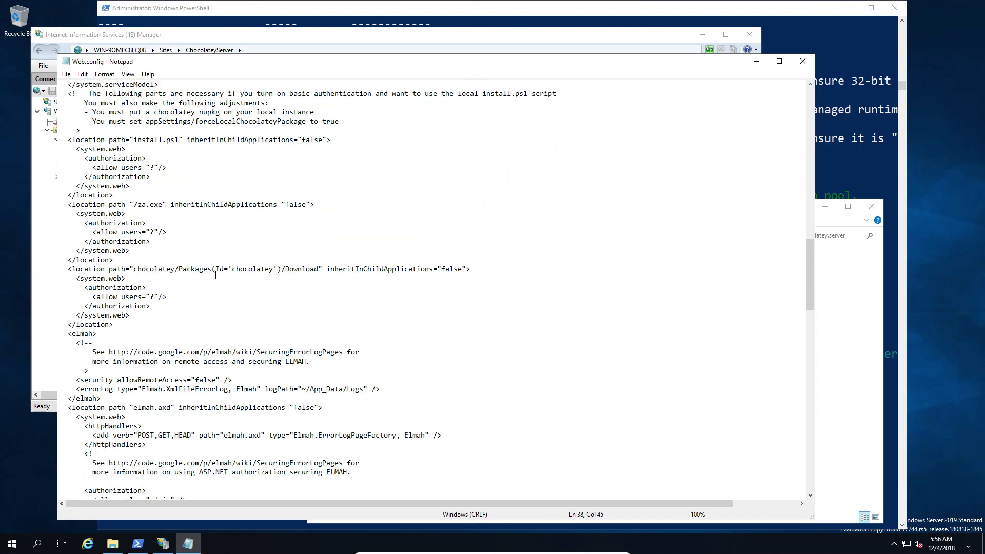
{"action": "scroll", "scroll_direction": "down", "scroll_amount": 3}
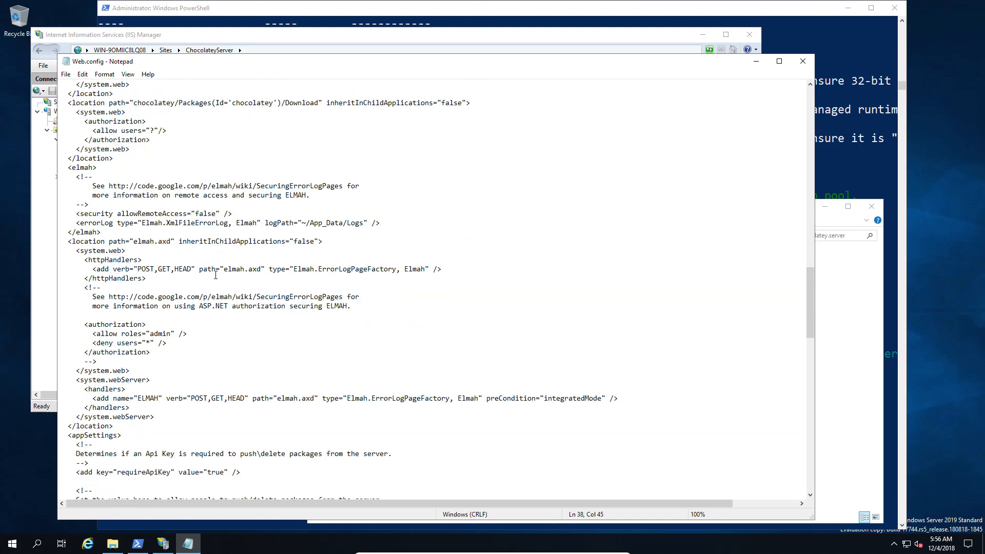
{"action": "scroll", "scroll_direction": "down", "scroll_amount": 3}
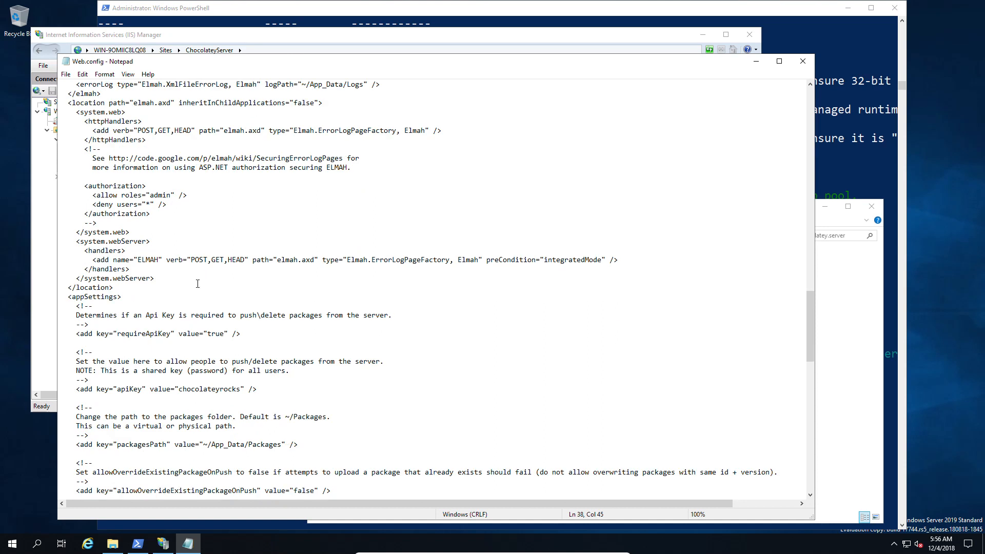